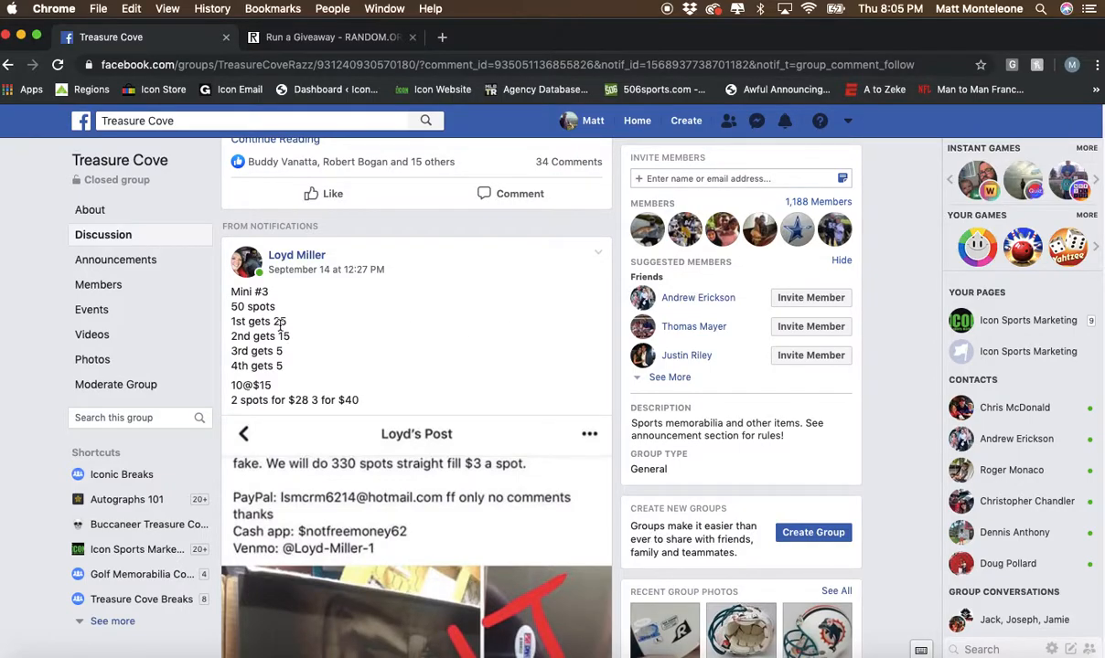
pyautogui.moveTo(373, 332)
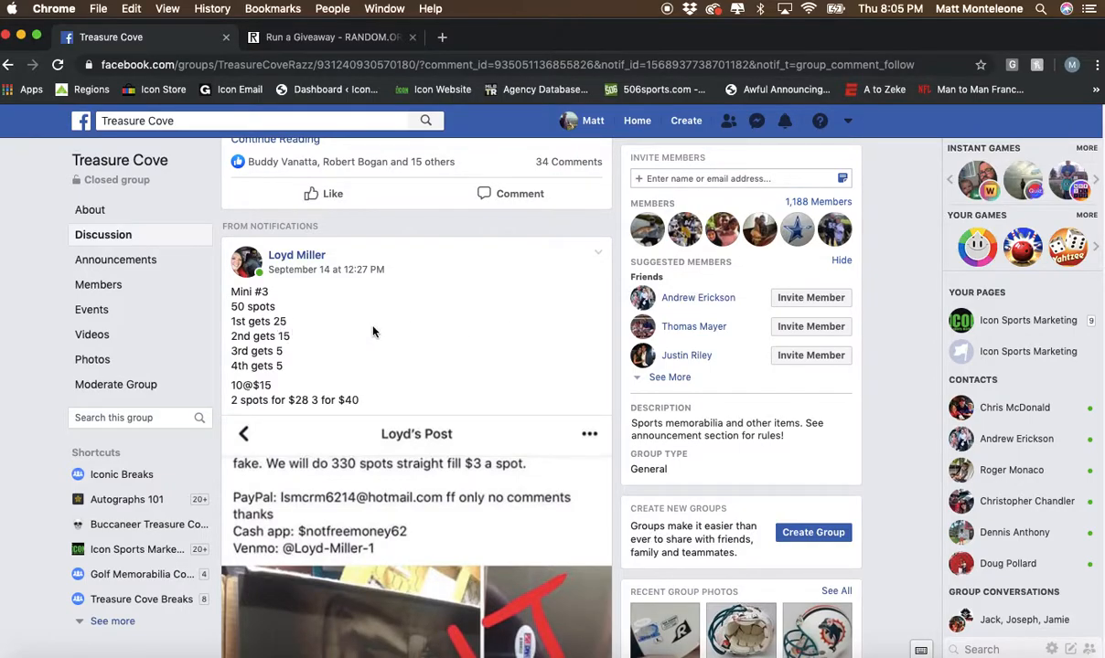
pyautogui.moveTo(445, 400)
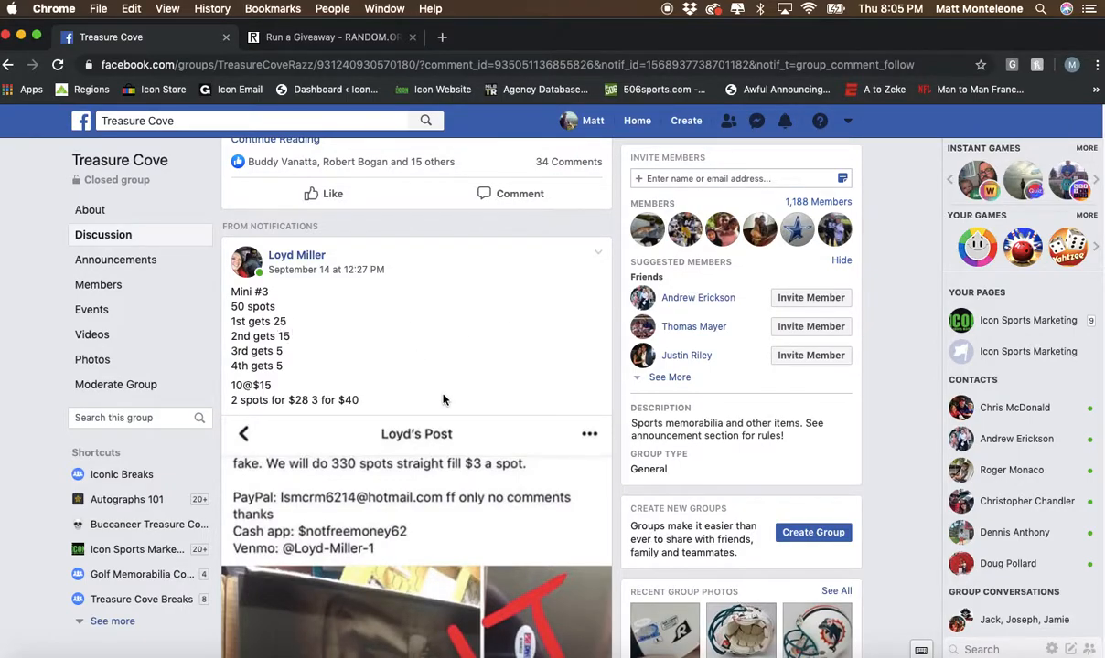
# Step: Scroll to the raffle post's comment box and post the comment 'Live'
pyautogui.scroll(-3)
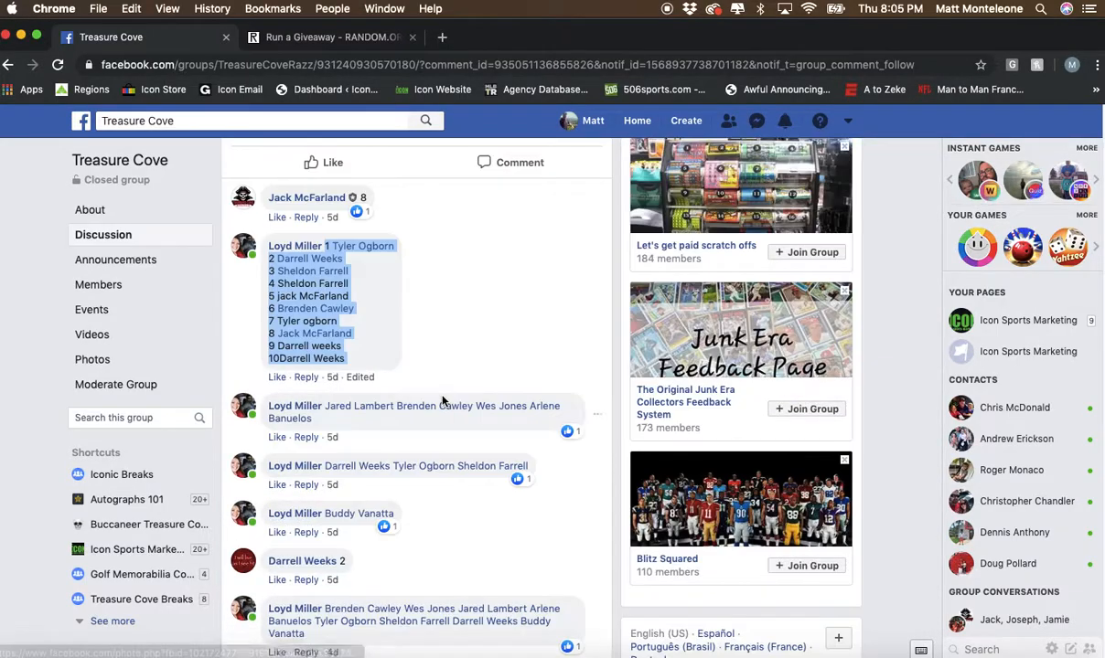
pyautogui.scroll(-3)
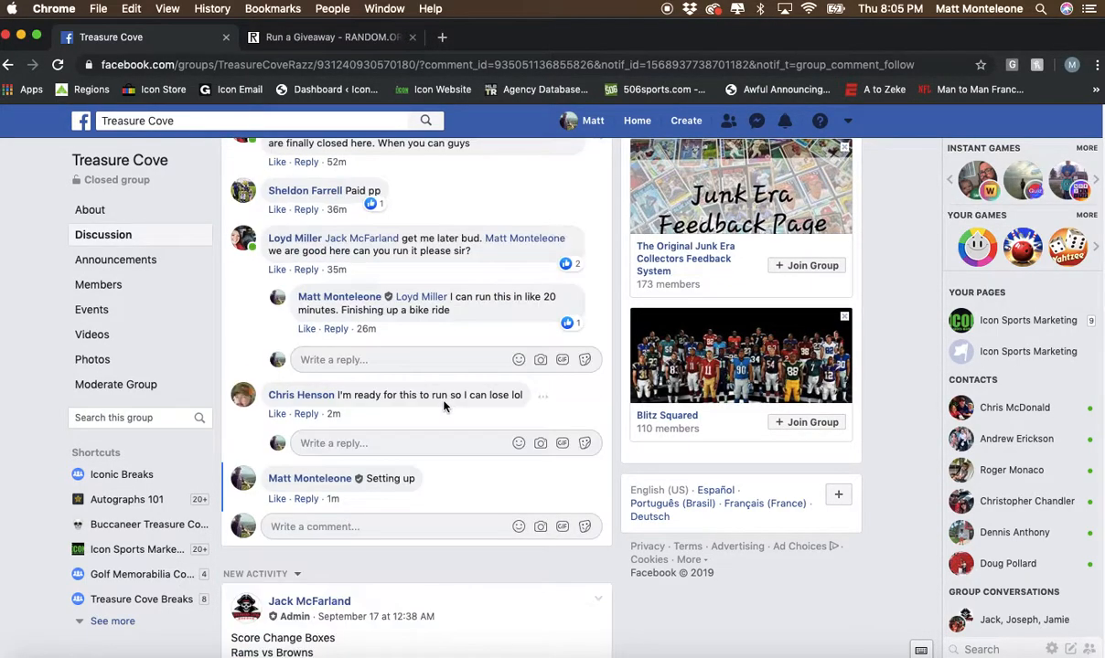
pyautogui.write('Live')
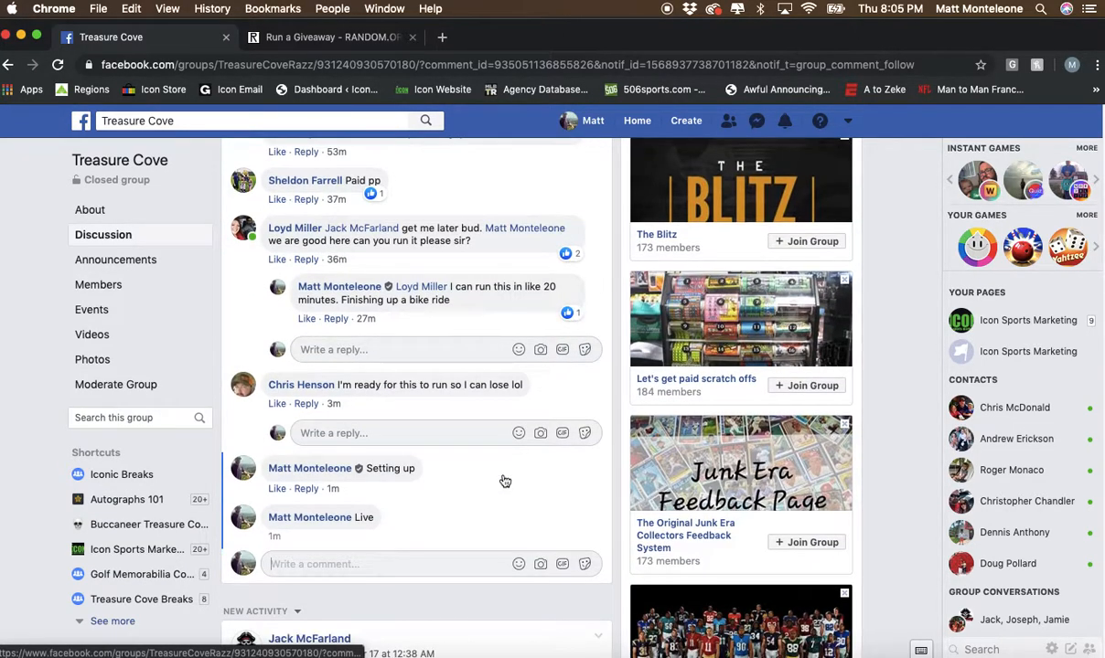
pyautogui.moveTo(333, 538)
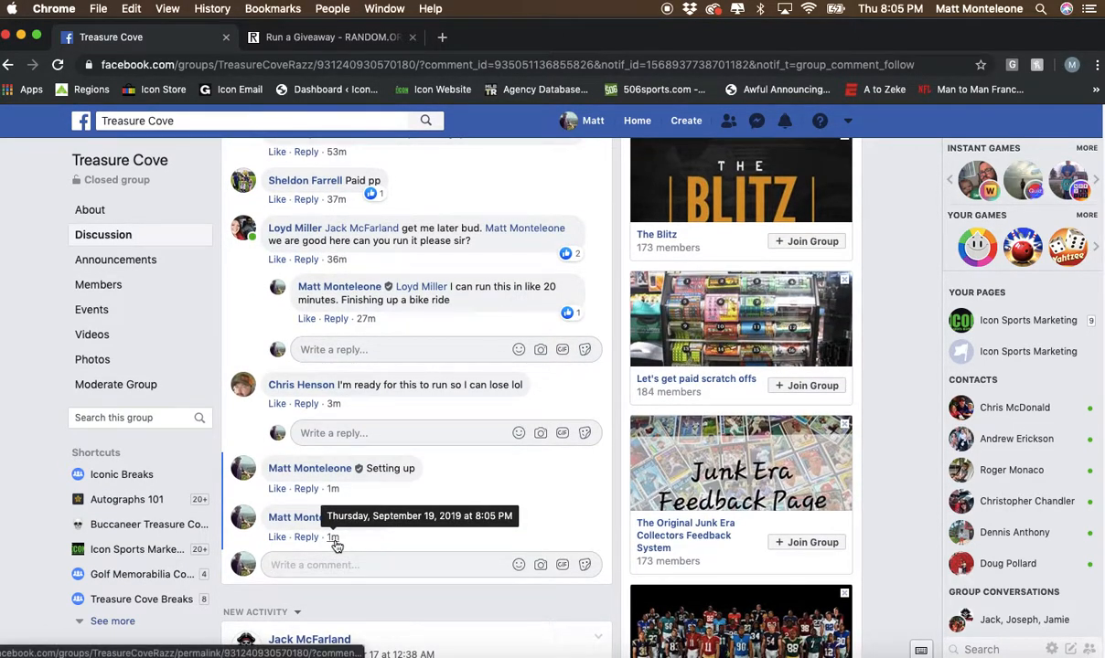
# Step: Roll 2d6 to set 9 rounds and begin the 10-entry giveaway
pyautogui.click(329, 37)
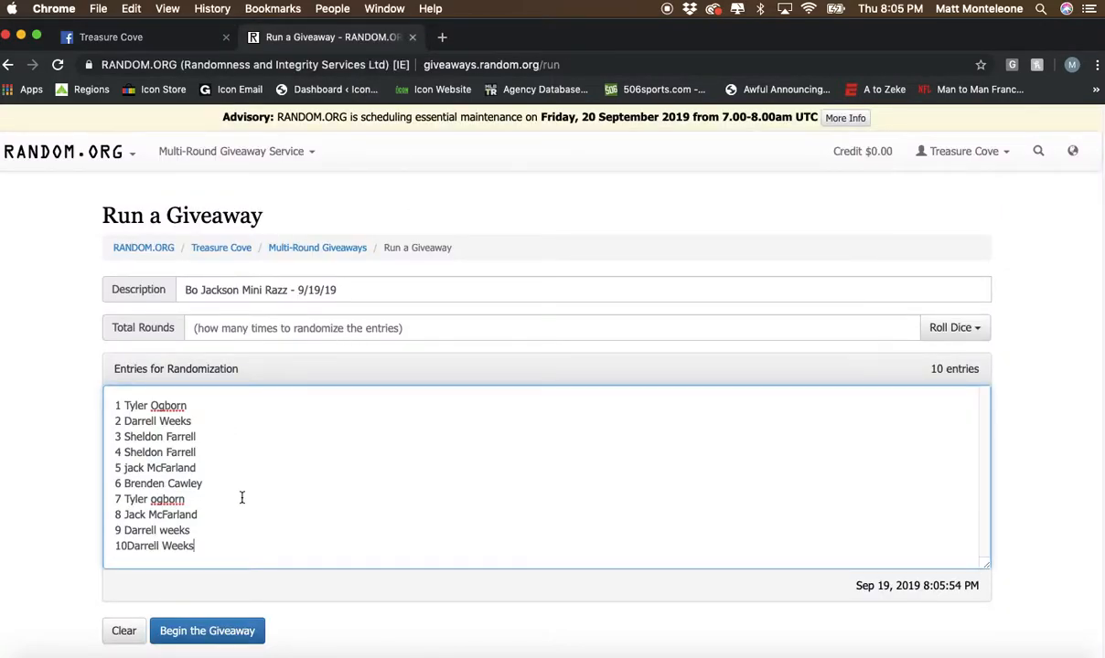
pyautogui.click(954, 327)
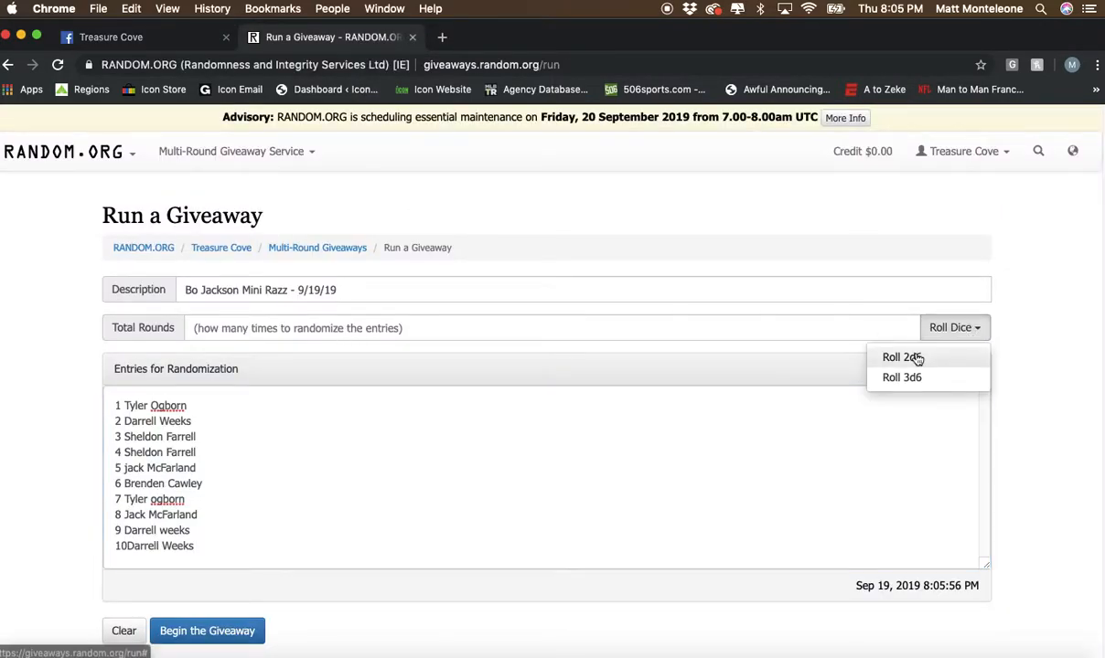
pyautogui.click(900, 357)
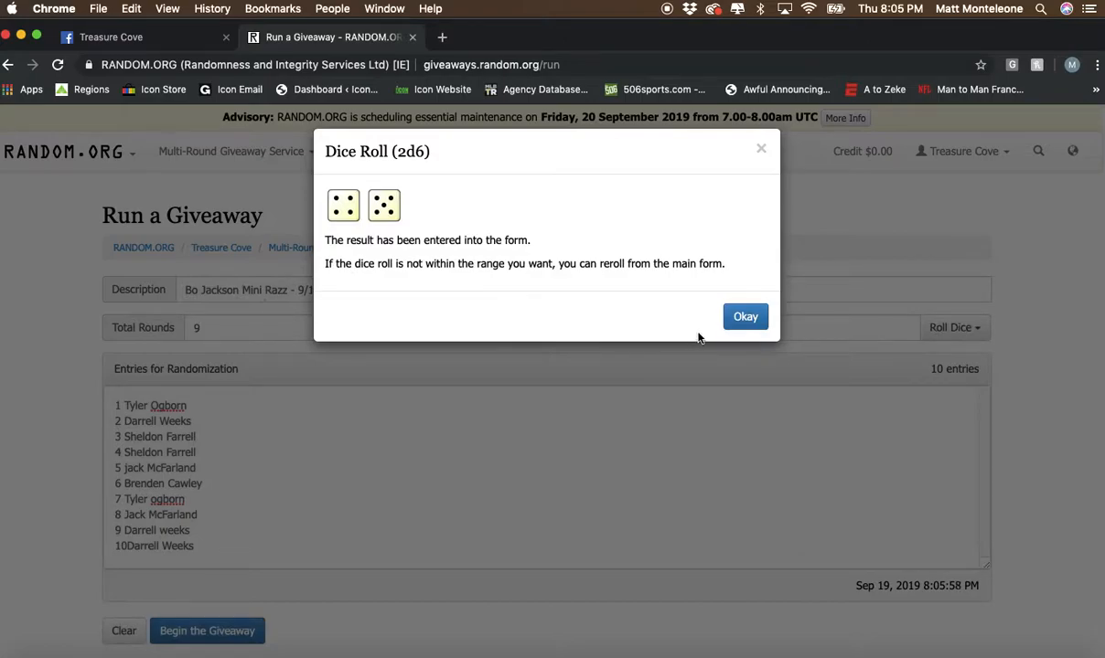
pyautogui.click(745, 316)
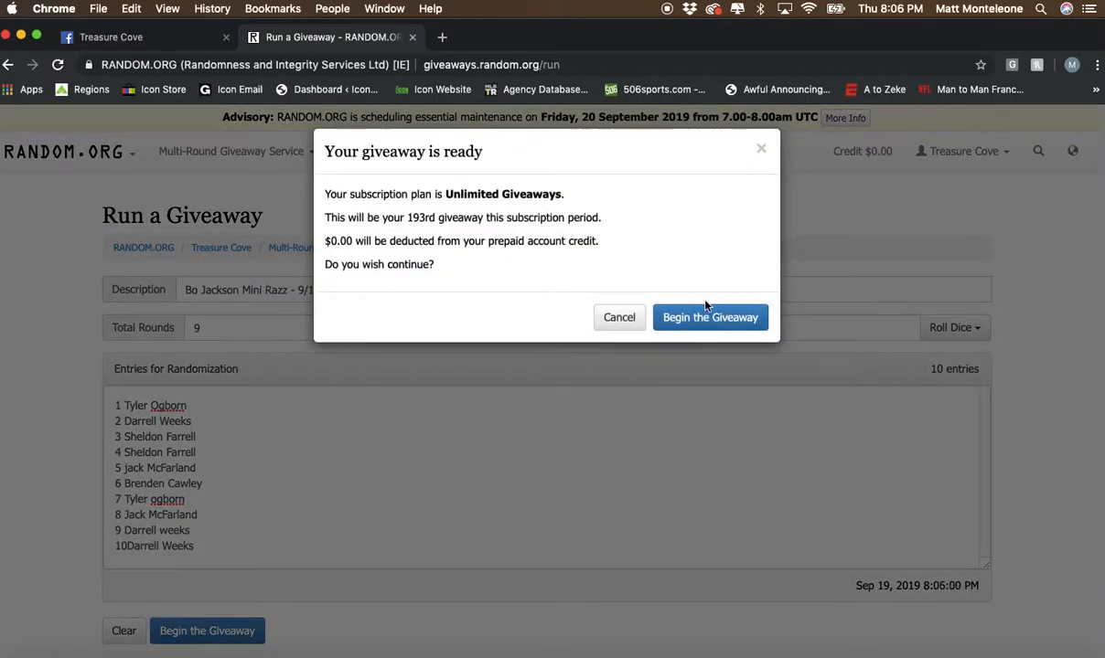
pyautogui.click(710, 317)
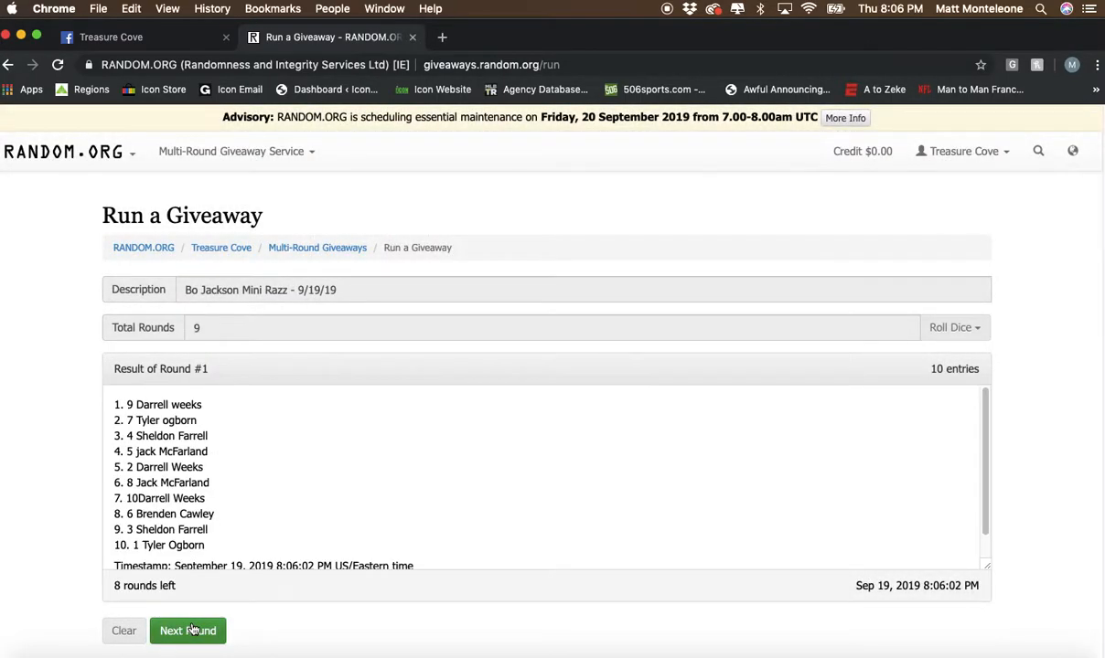
# Step: Run the remaining rounds, review the verified final order, then return to the Facebook thread
pyautogui.click(187, 631)
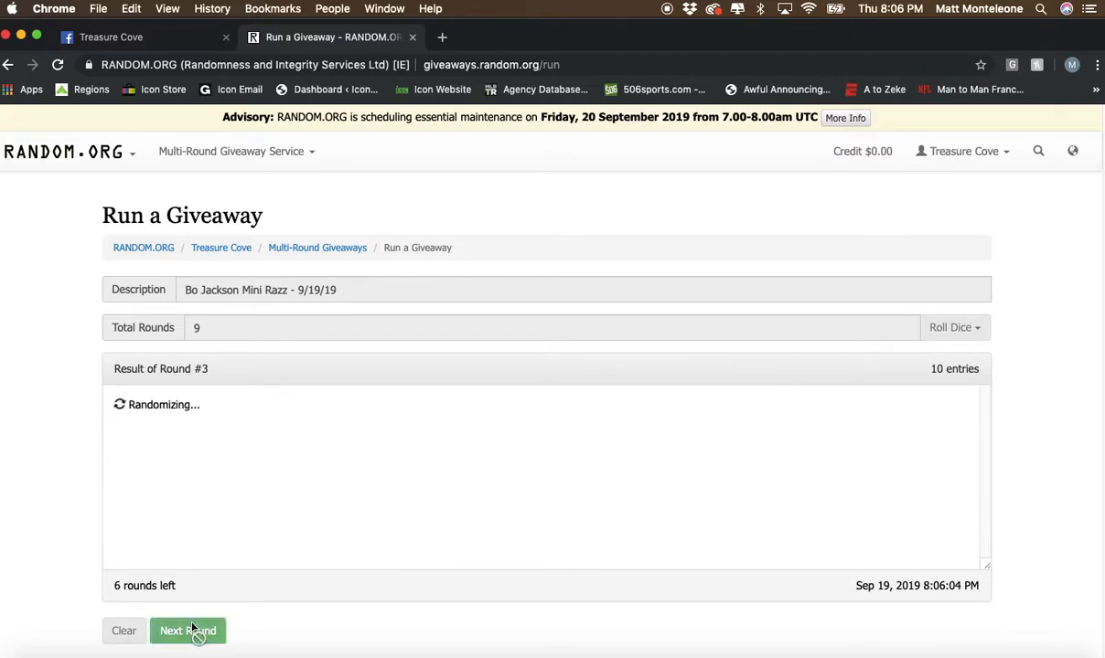
pyautogui.click(188, 630)
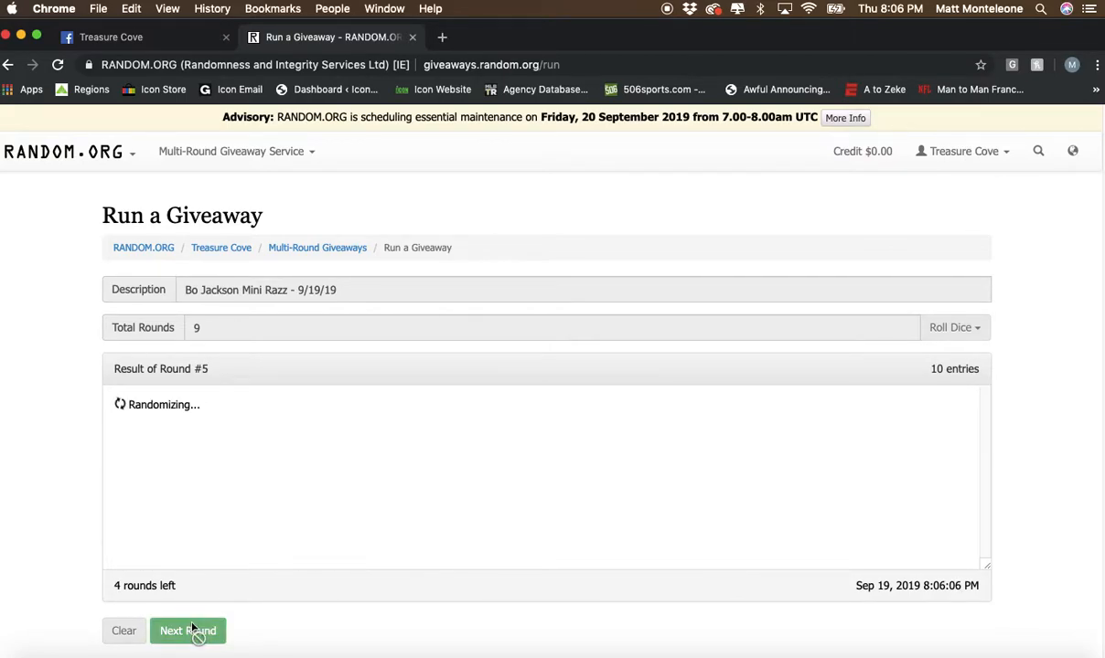
pyautogui.click(188, 631)
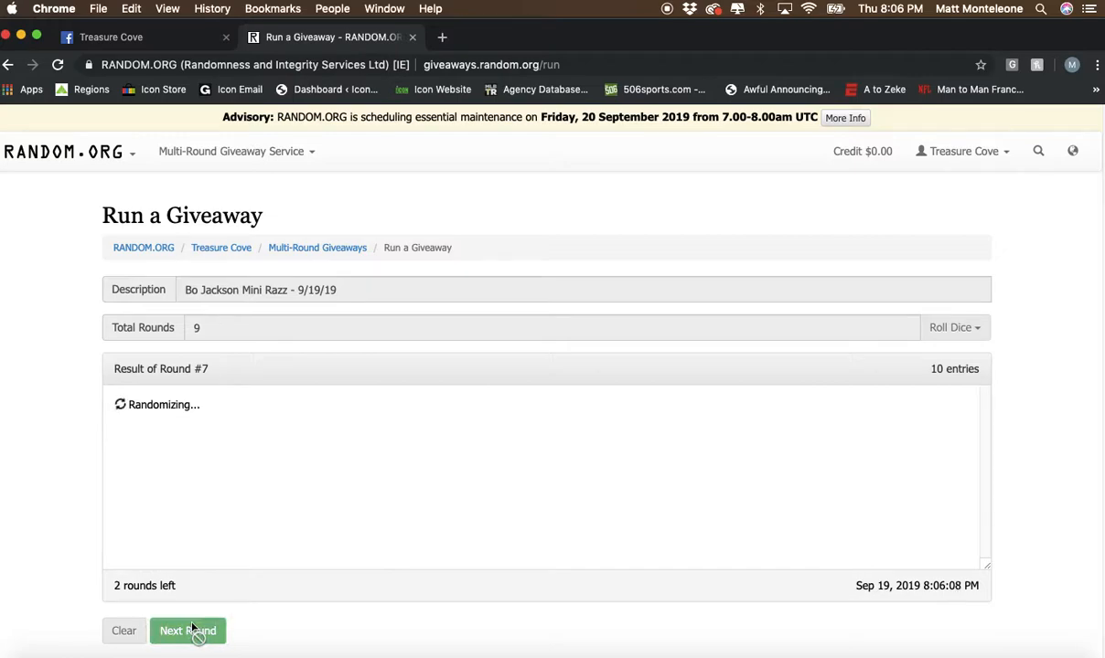
pyautogui.click(188, 630)
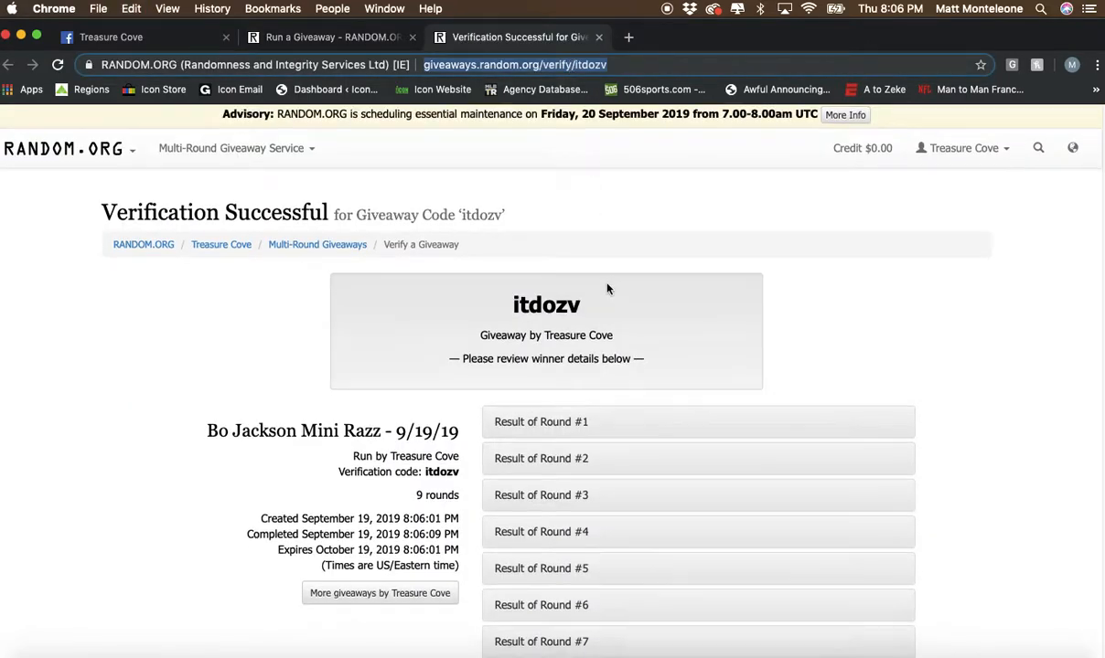
pyautogui.scroll(-3)
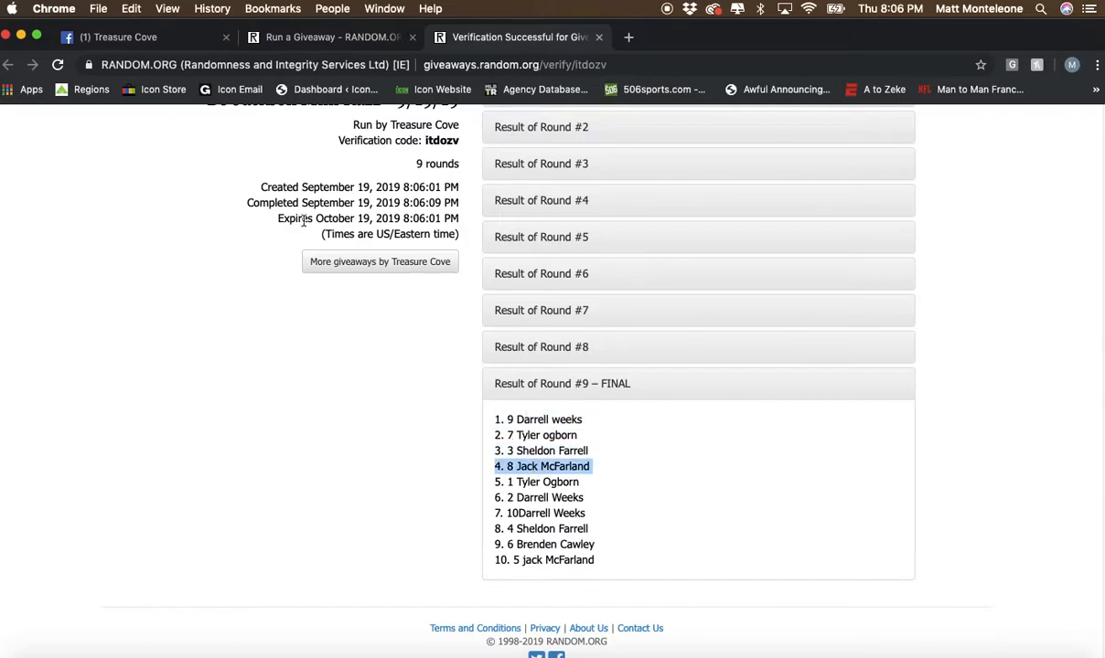
pyautogui.click(124, 38)
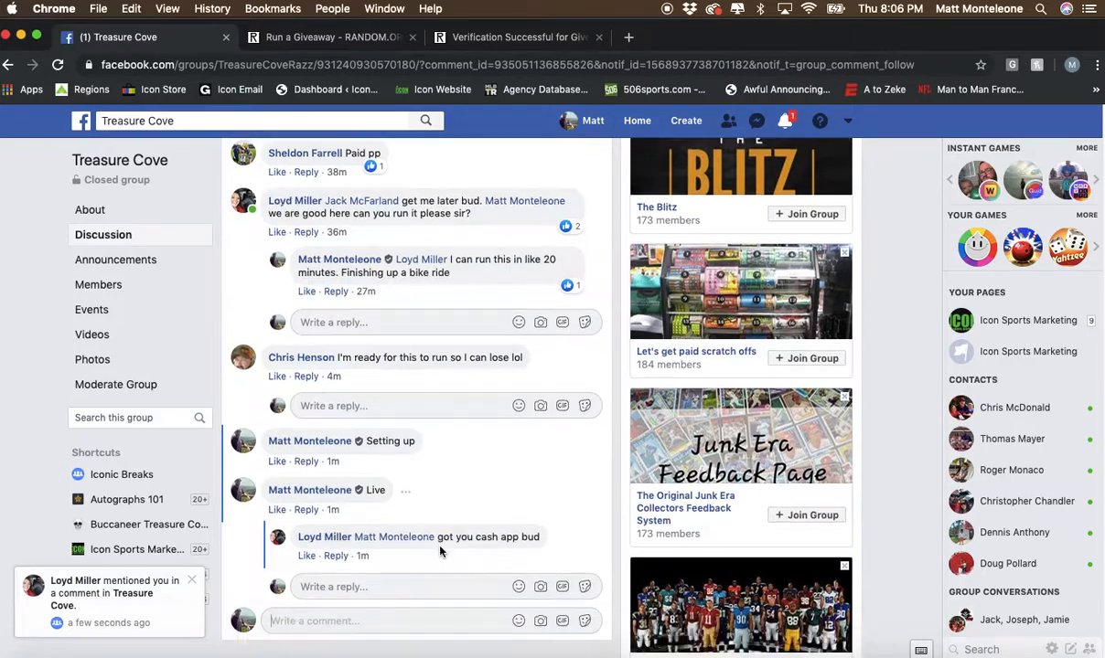
pyautogui.scroll(-3)
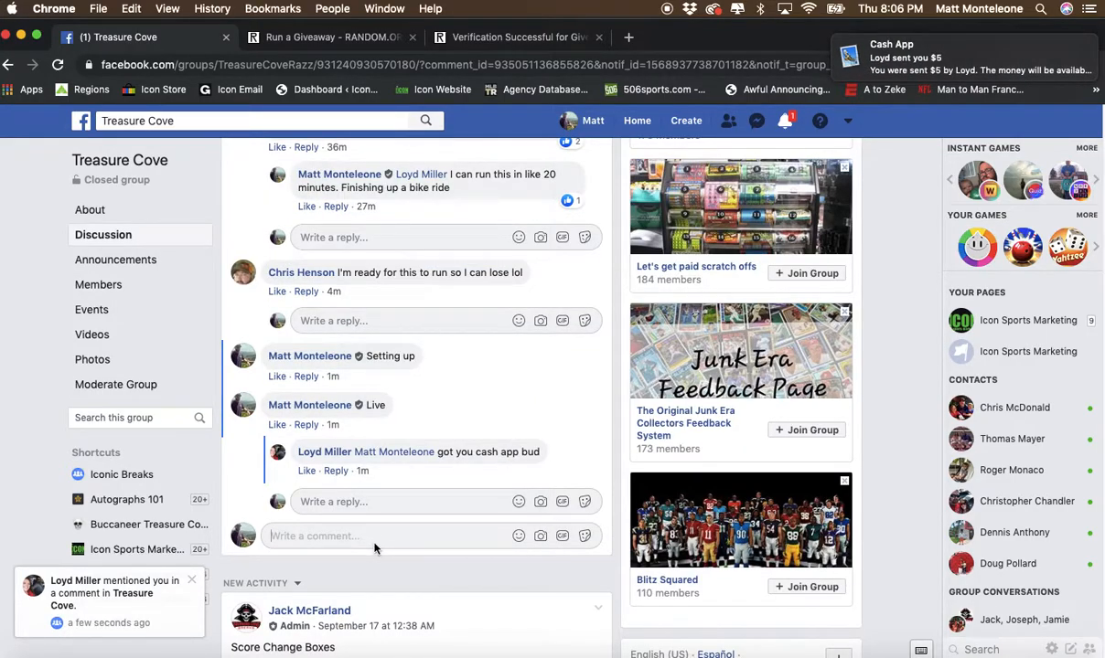